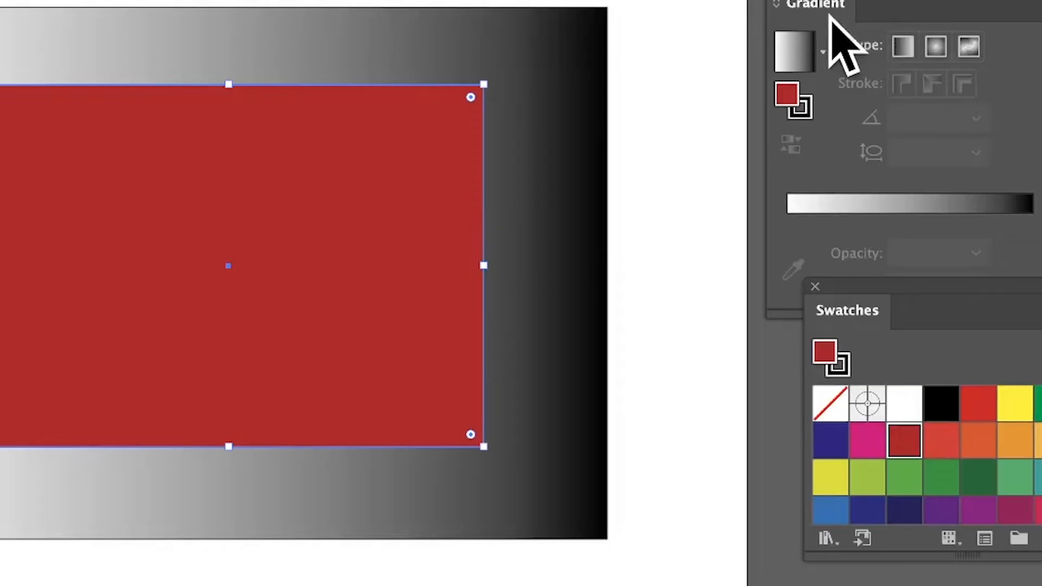
Change the rectangle's red fill to a linear, then radial, then freeform gradient.
{"action": "left_click", "coordinate": [935, 47]}
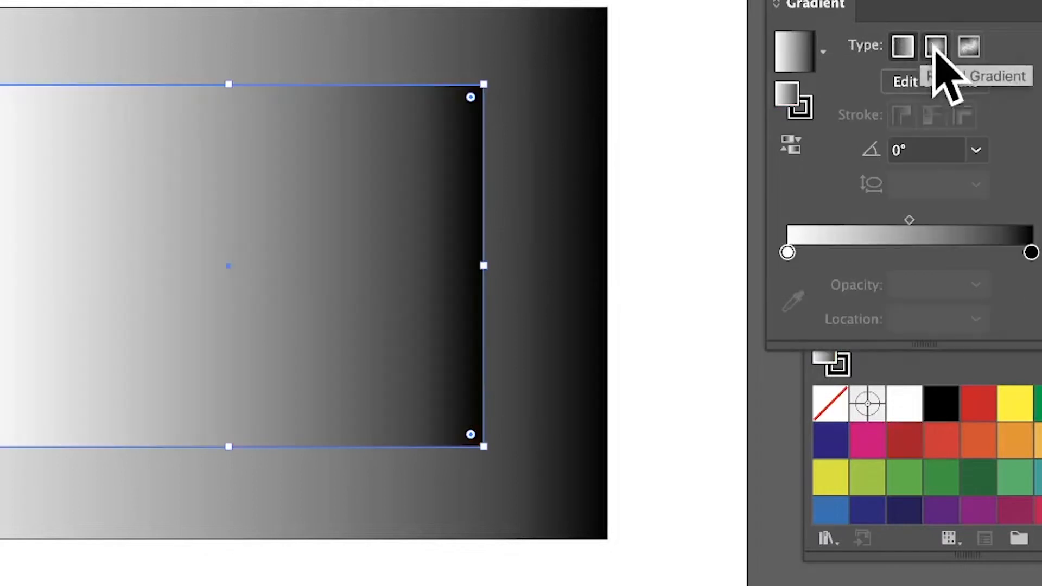
{"action": "left_click", "coordinate": [935, 46]}
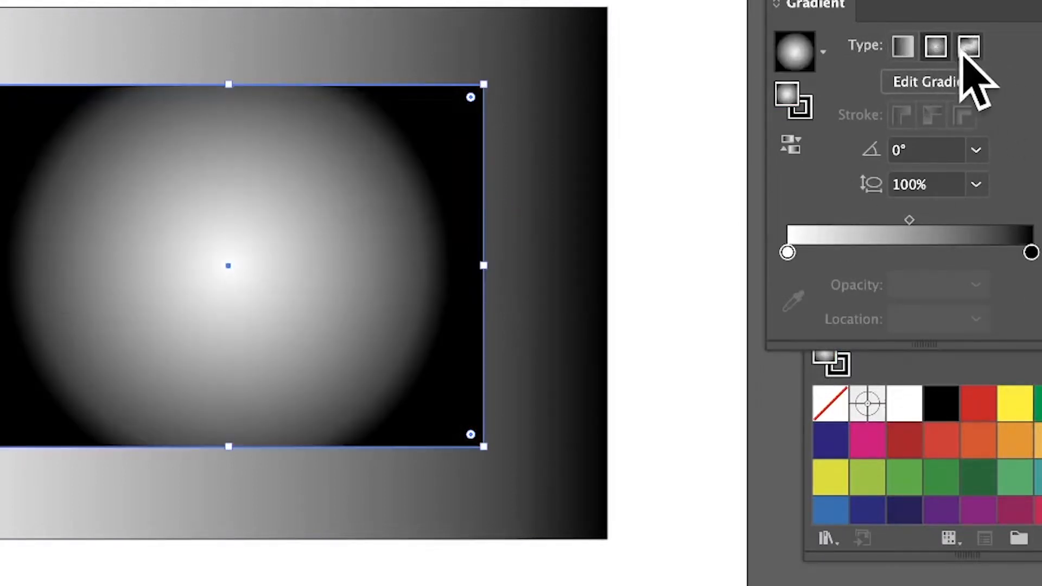
{"action": "left_click", "coordinate": [969, 45]}
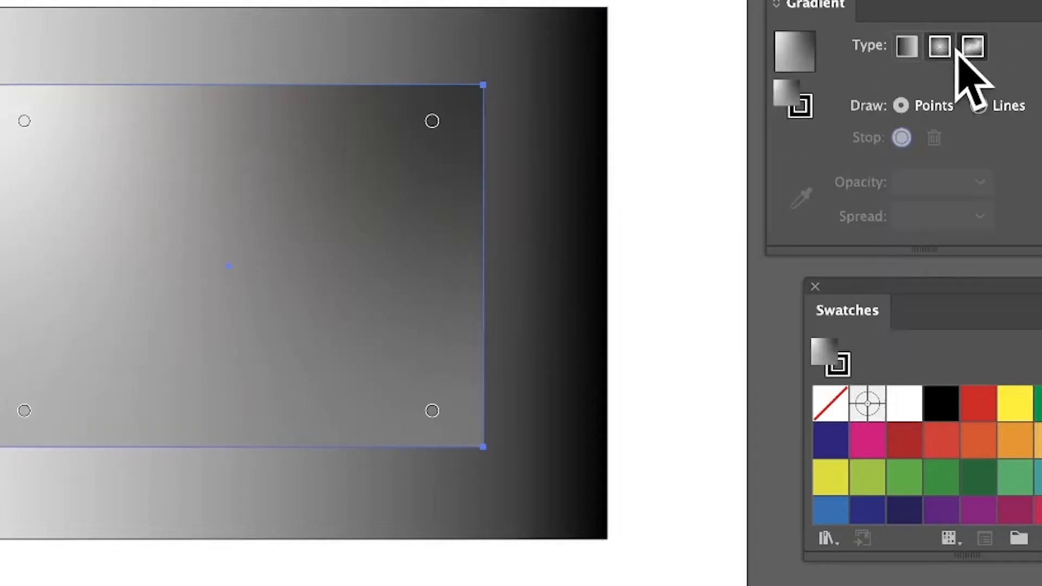
Add a freeform colour point near the top-right and colour it green.
{"action": "left_click", "coordinate": [971, 47]}
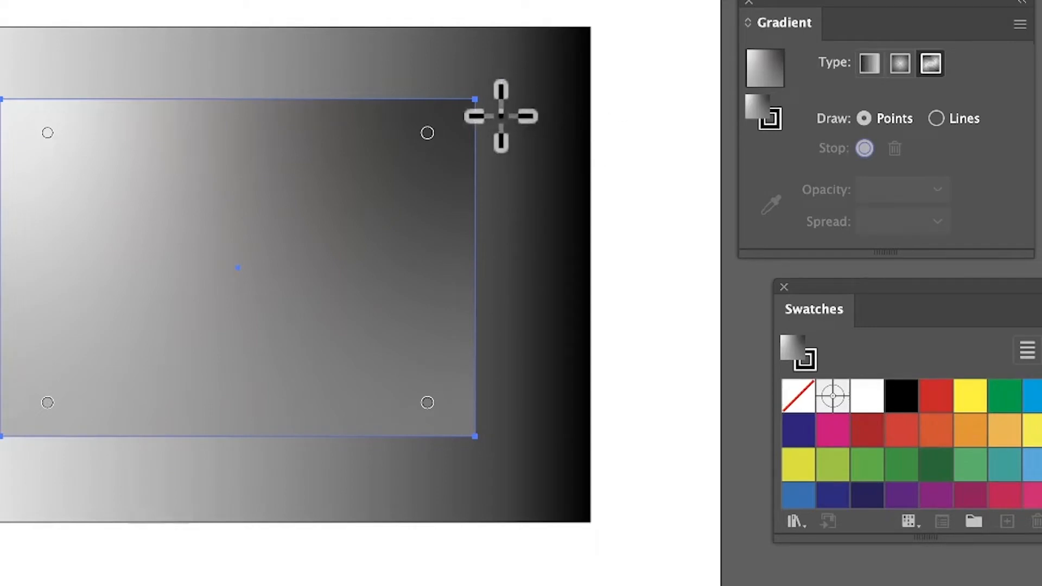
{"action": "left_click", "coordinate": [428, 132]}
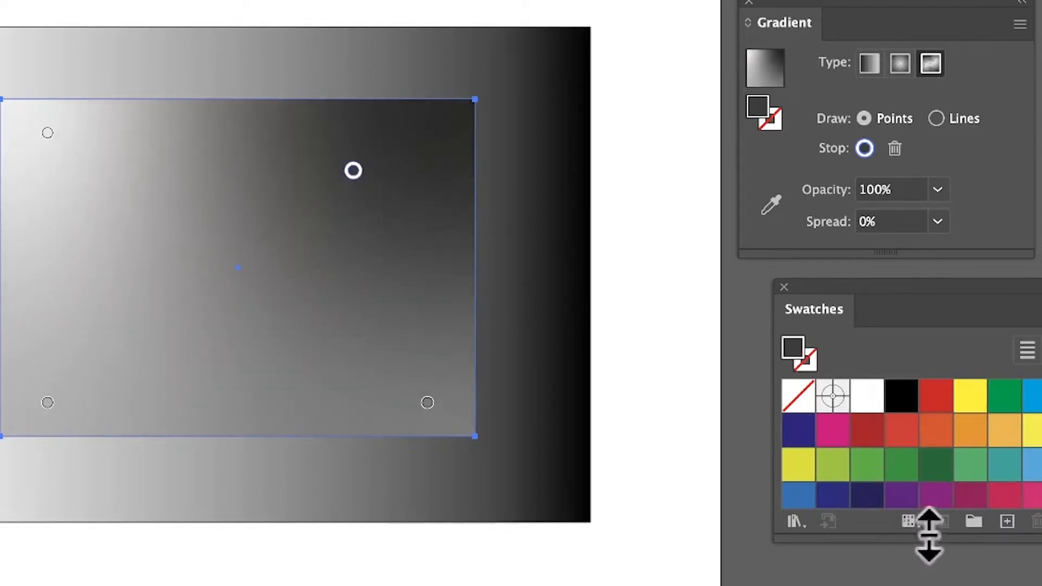
{"action": "left_click", "coordinate": [902, 465]}
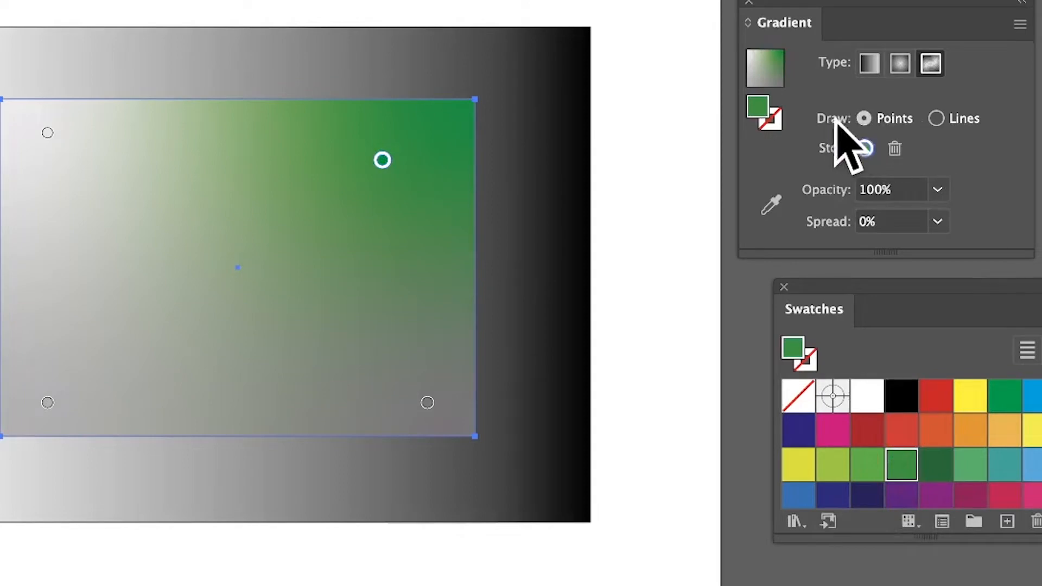
{"action": "mouse_move", "coordinate": [974, 220]}
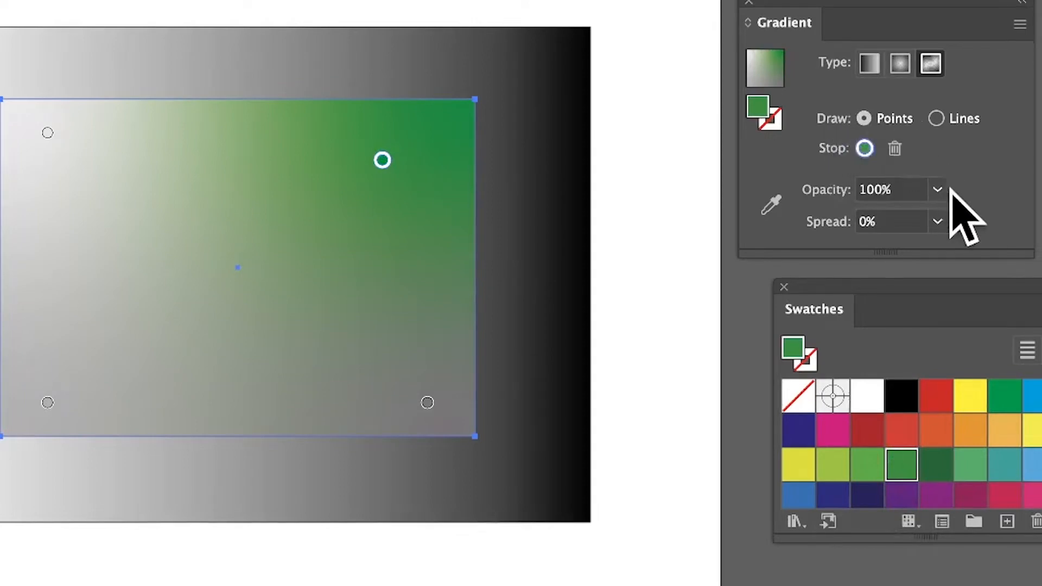
Try the point at 80% spread and red, then make it blue with 0% spread.
{"action": "left_click", "coordinate": [938, 221]}
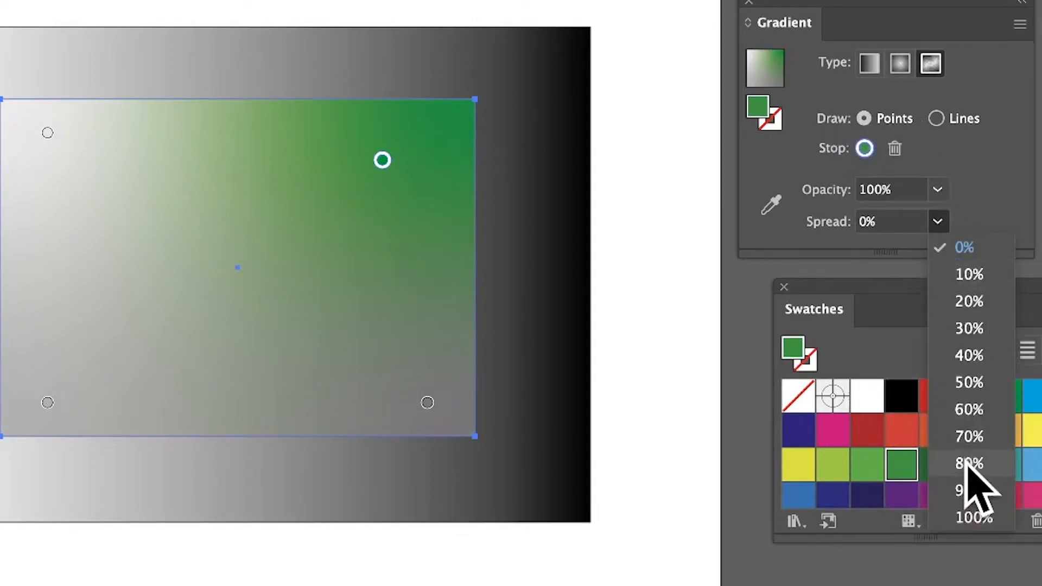
{"action": "left_click", "coordinate": [968, 464]}
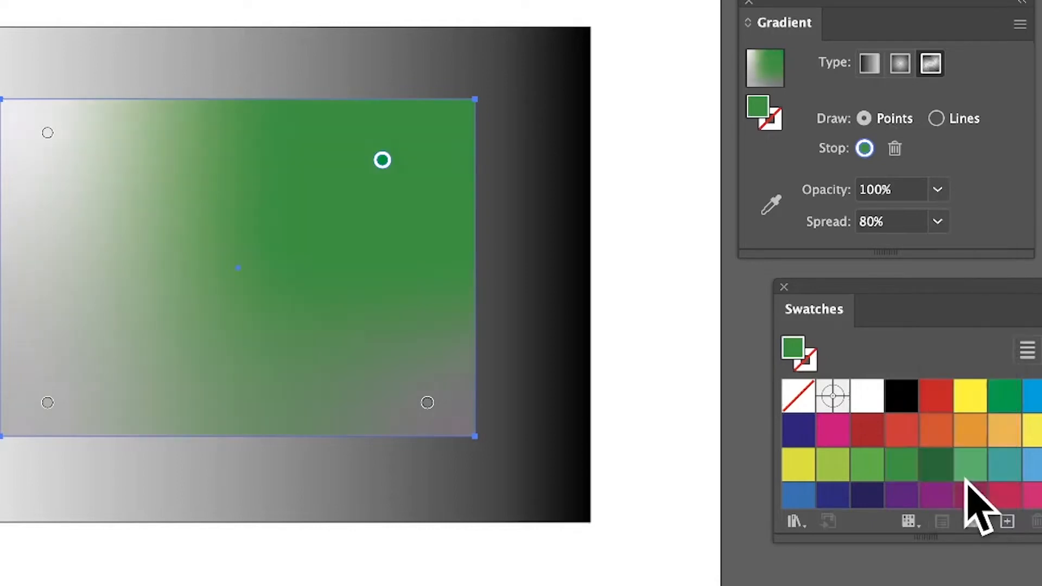
{"action": "mouse_move", "coordinate": [924, 239]}
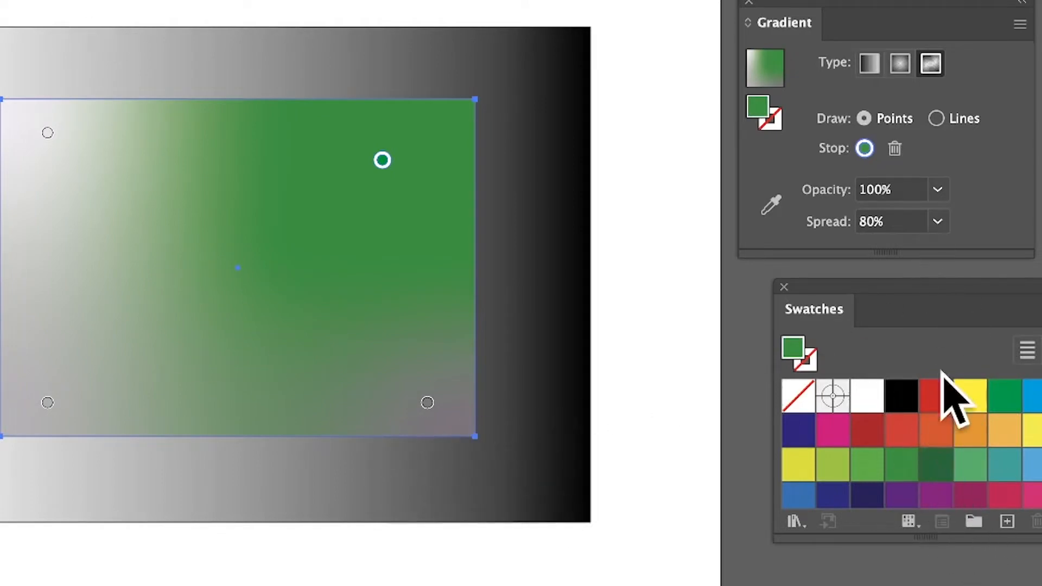
{"action": "left_click", "coordinate": [936, 395]}
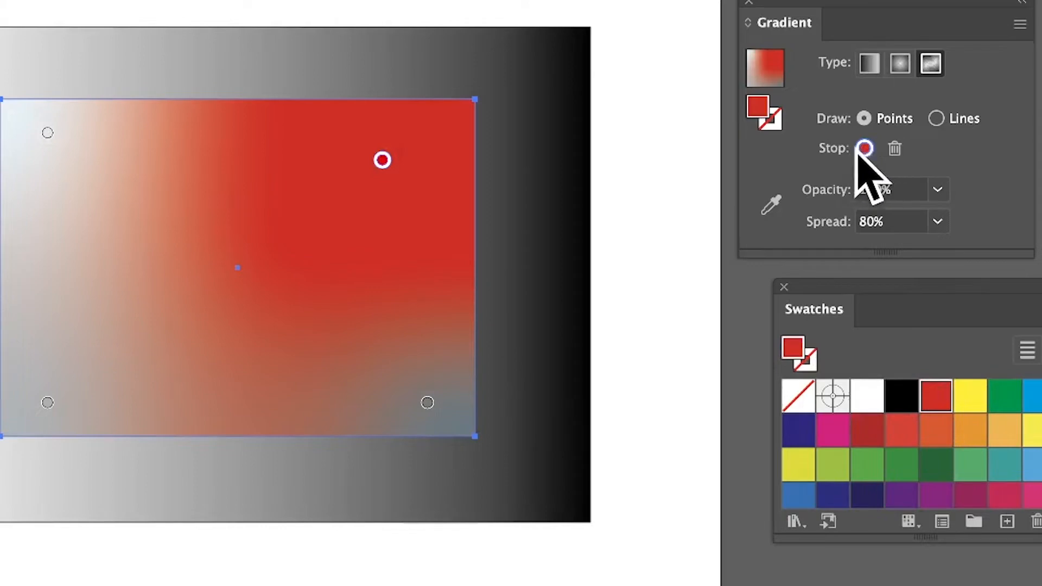
{"action": "left_click", "coordinate": [1034, 395]}
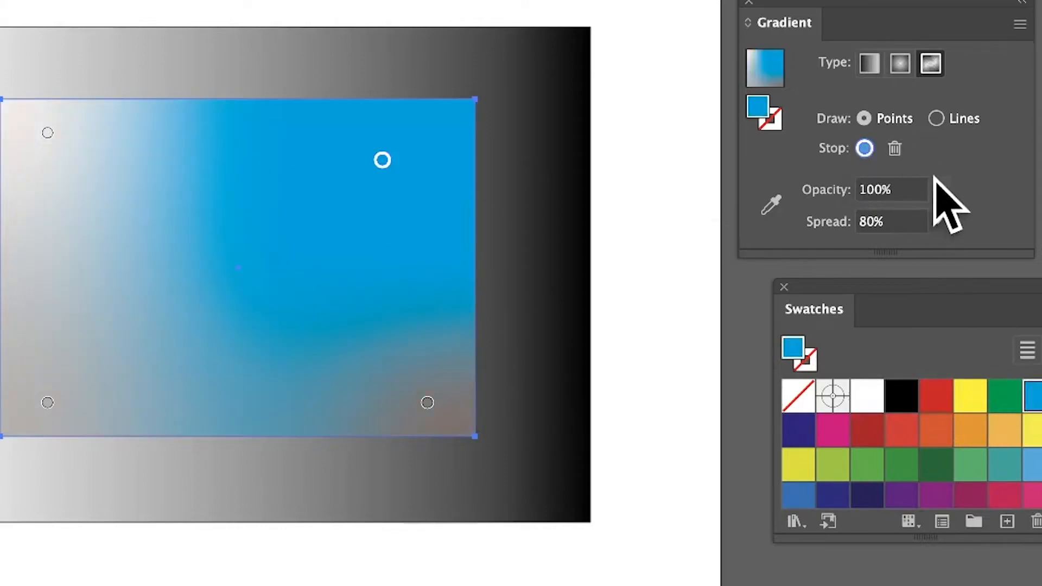
{"action": "left_click", "coordinate": [937, 222]}
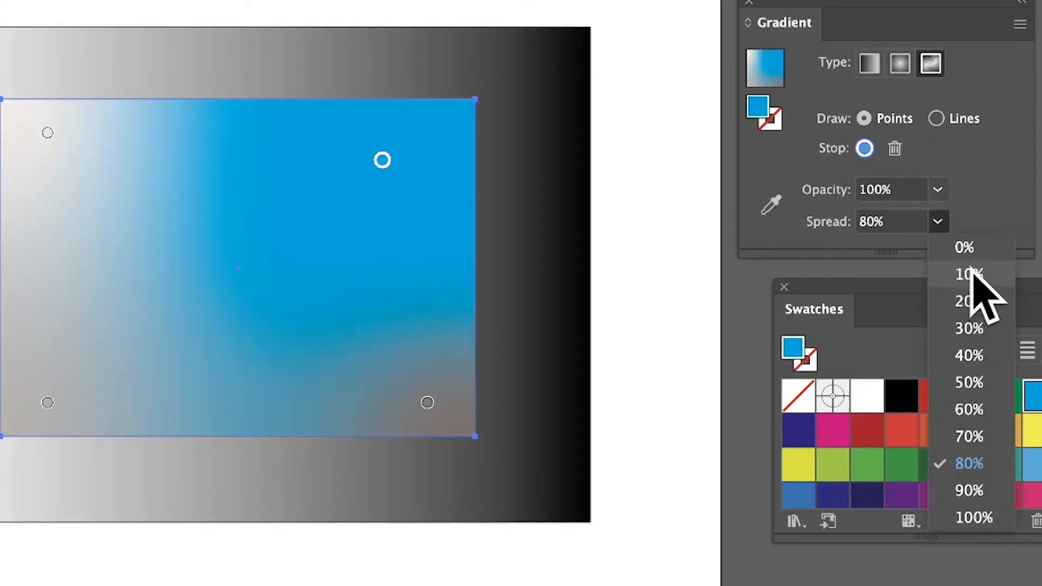
{"action": "left_click", "coordinate": [967, 274]}
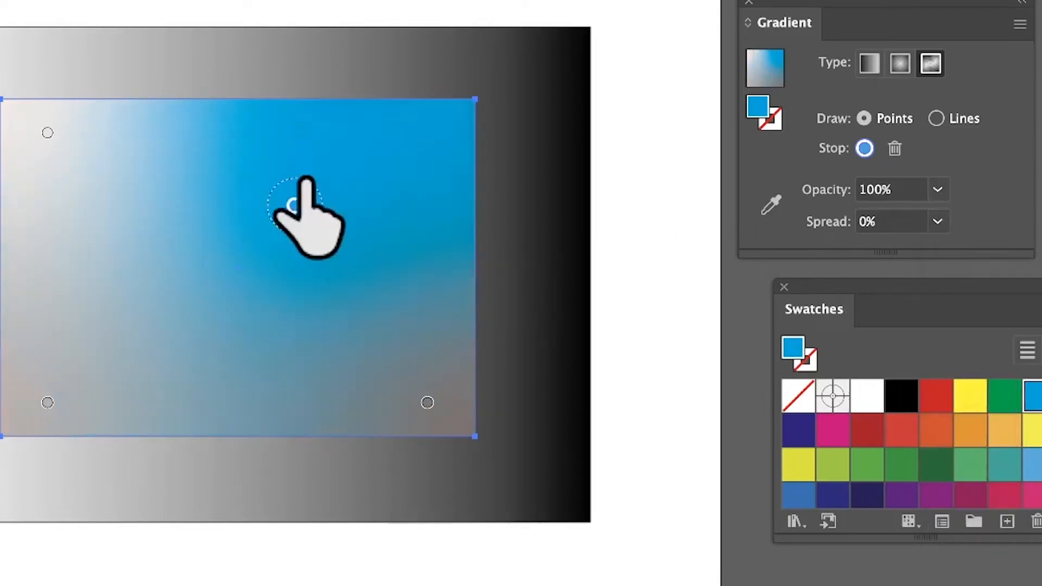
Remove the blue point and add red, blue and green points plus another near the top-right.
{"action": "left_click_drag", "start_coordinate": [300, 203], "coordinate": [410, 203]}
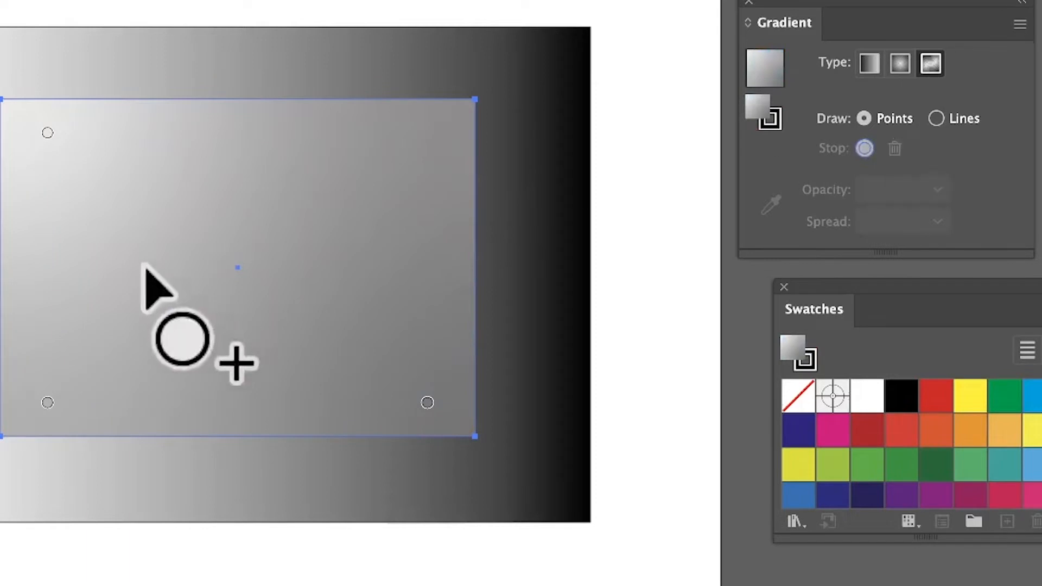
{"action": "mouse_move", "coordinate": [220, 246]}
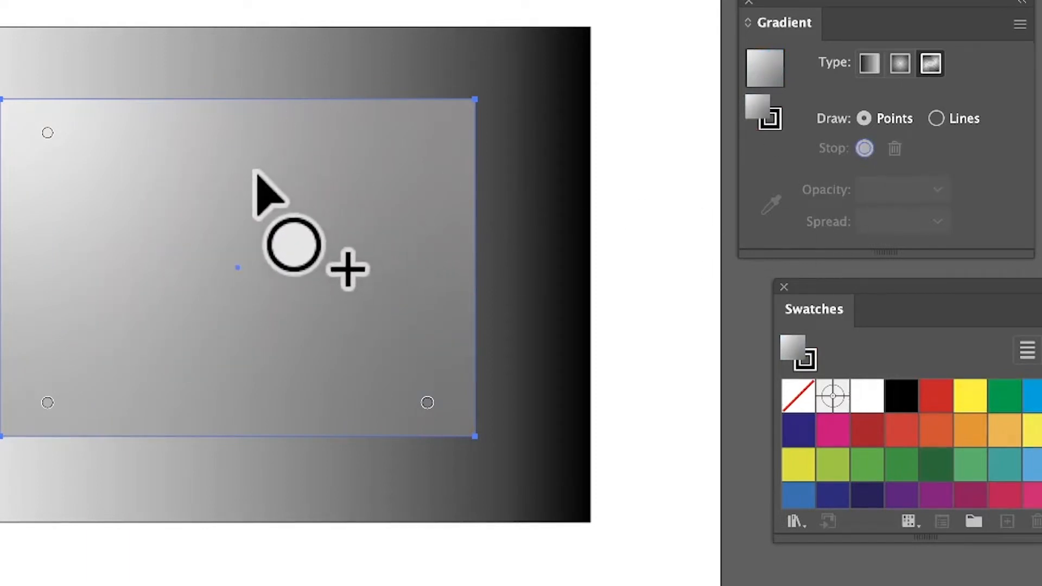
{"action": "left_click", "coordinate": [867, 396]}
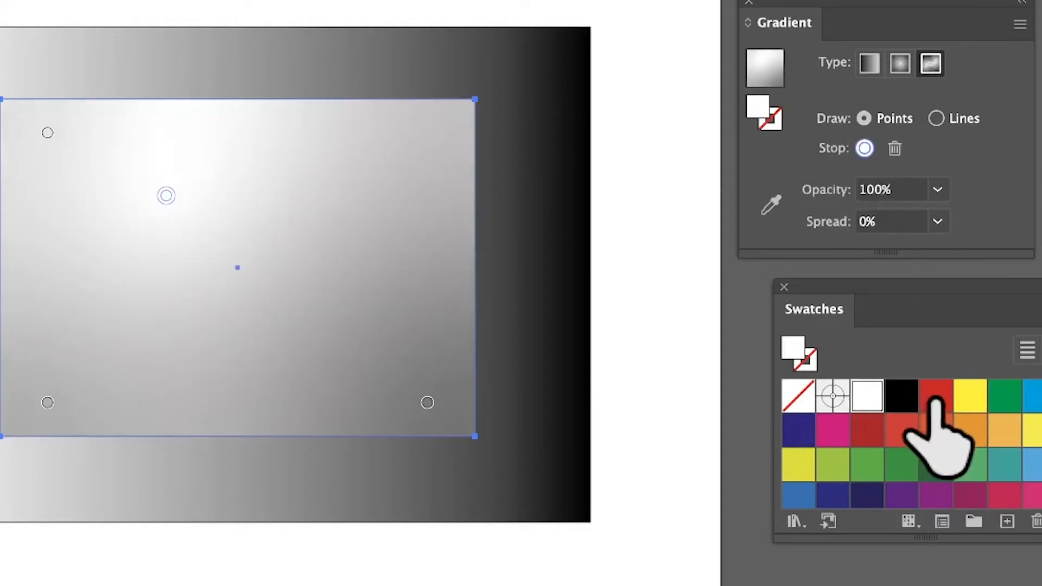
{"action": "left_click", "coordinate": [935, 395]}
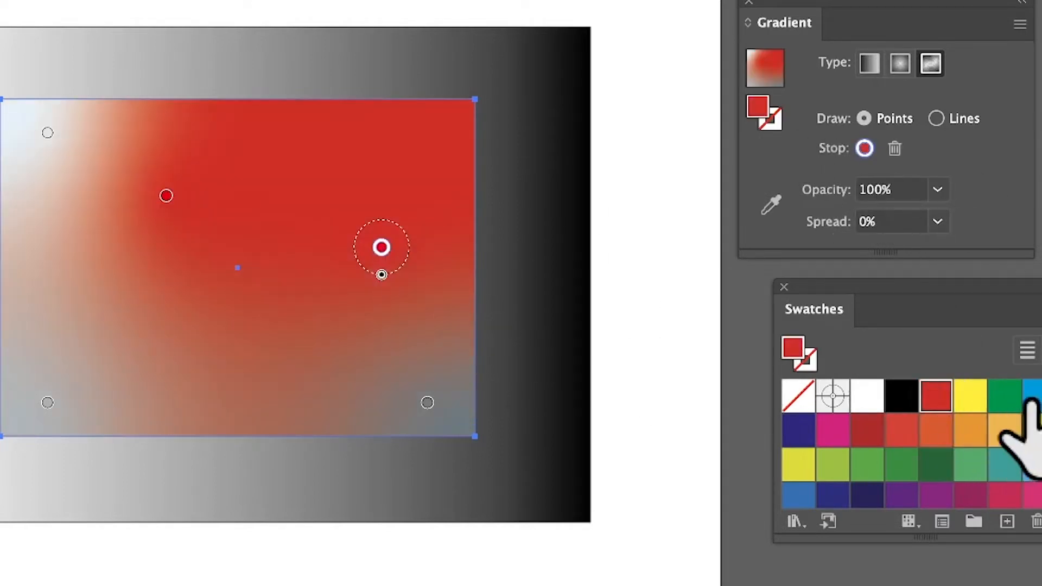
{"action": "left_click", "coordinate": [1027, 396]}
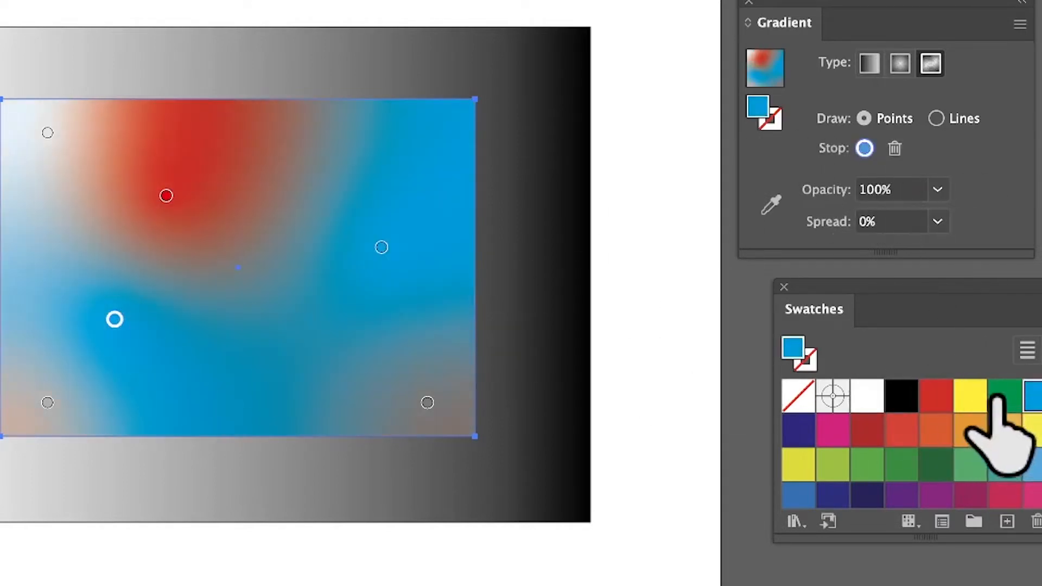
{"action": "left_click", "coordinate": [1005, 395]}
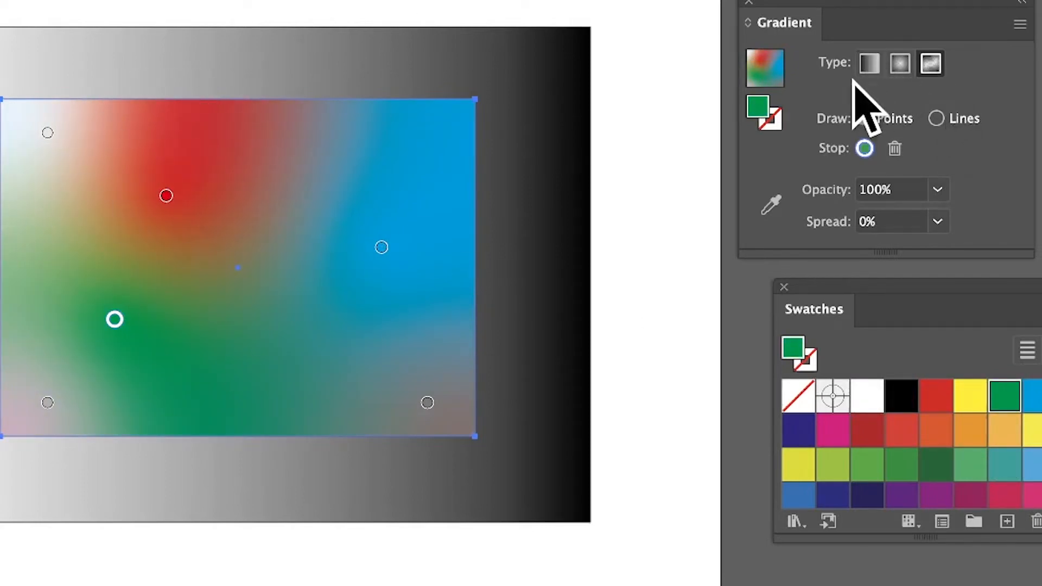
{"action": "left_click", "coordinate": [344, 166]}
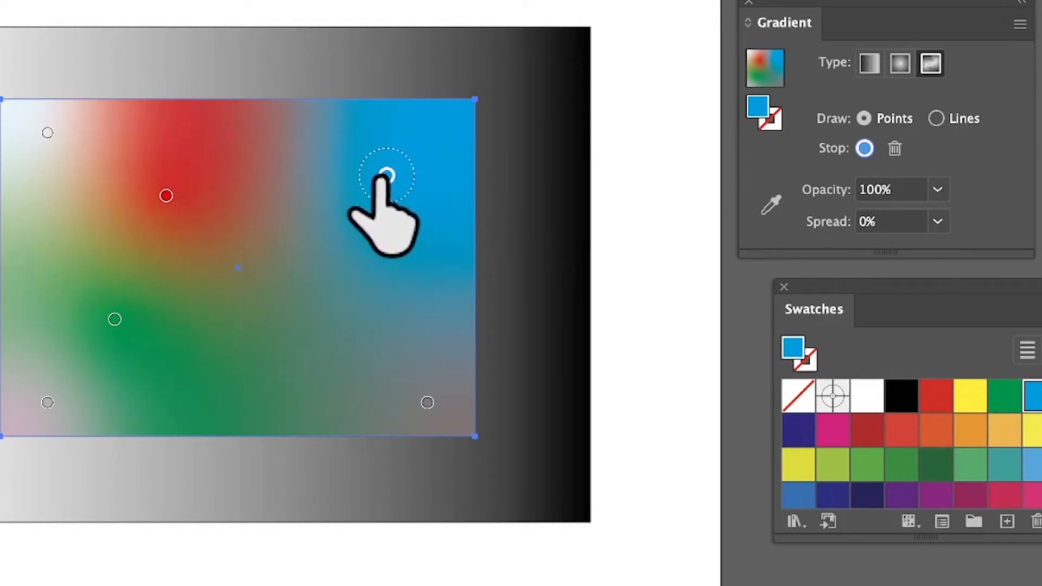
Set the blue point to 0% opacity and move it toward the upper right.
{"action": "left_click", "coordinate": [938, 189]}
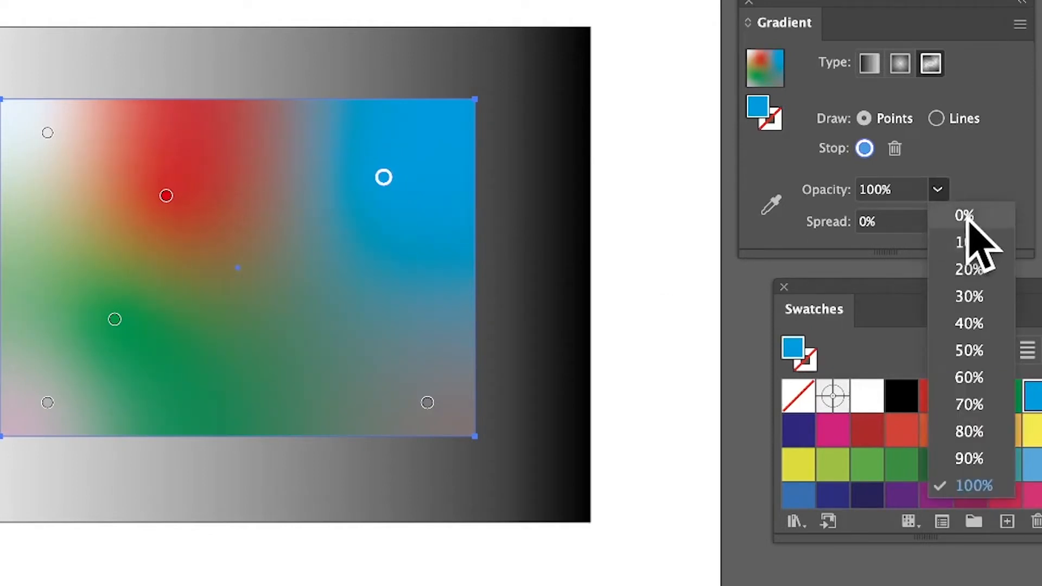
{"action": "left_click", "coordinate": [963, 215]}
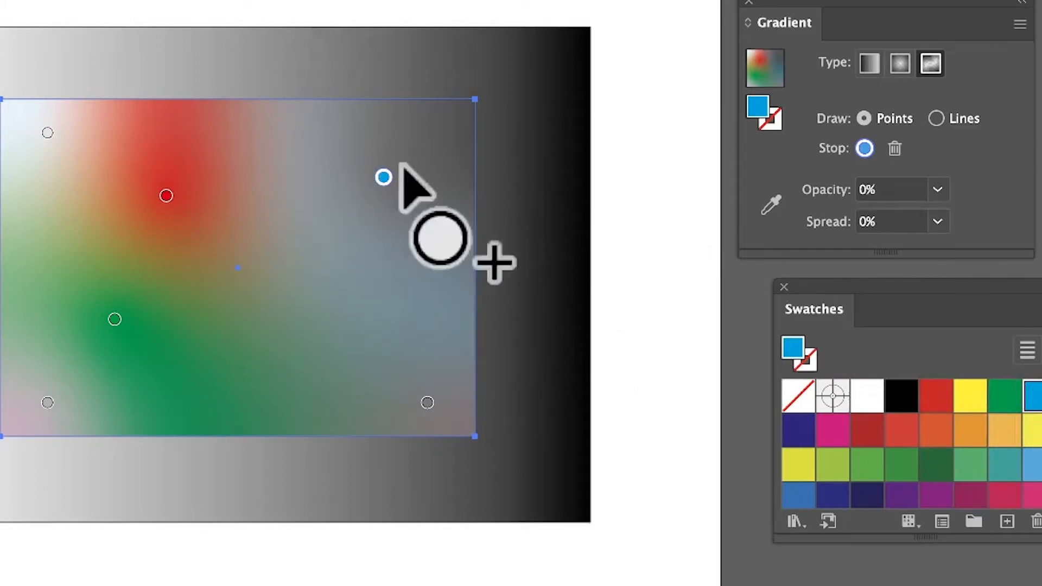
{"action": "left_click_drag", "start_coordinate": [383, 177], "coordinate": [123, 351]}
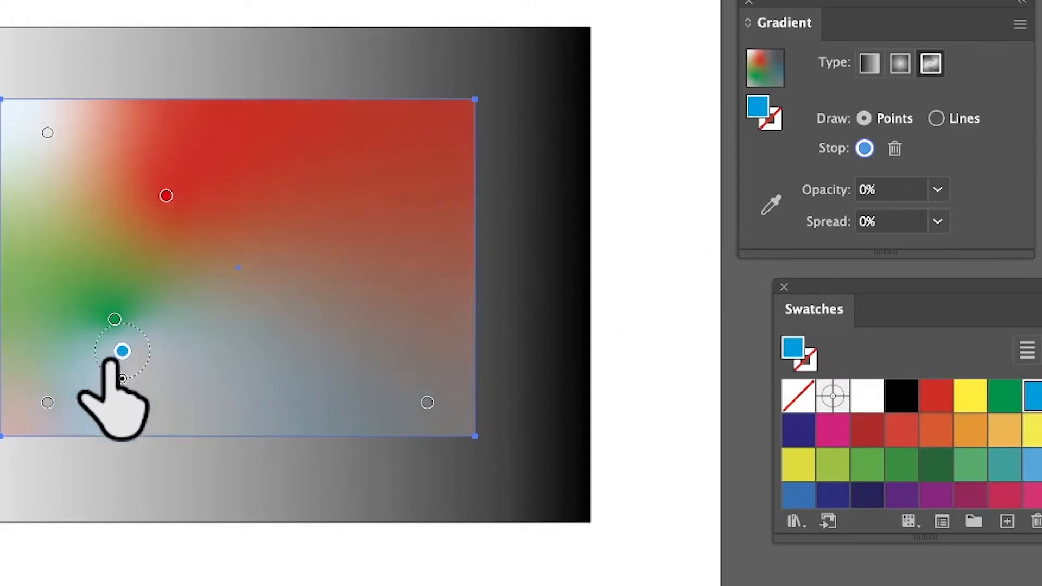
{"action": "left_click_drag", "start_coordinate": [123, 351], "coordinate": [34, 250]}
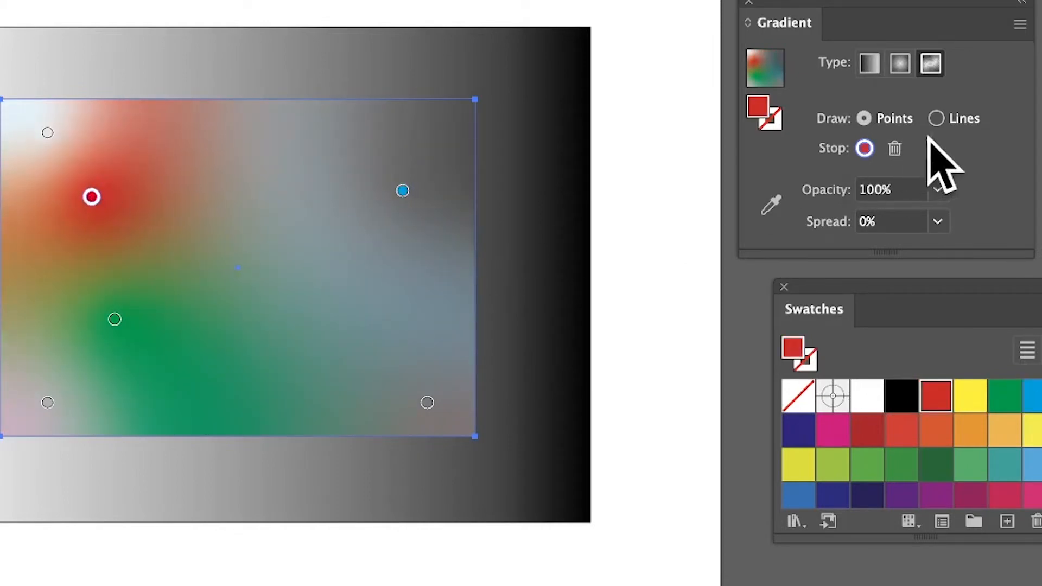
Set the red point to 0% opacity and select it again.
{"action": "left_click", "coordinate": [938, 189]}
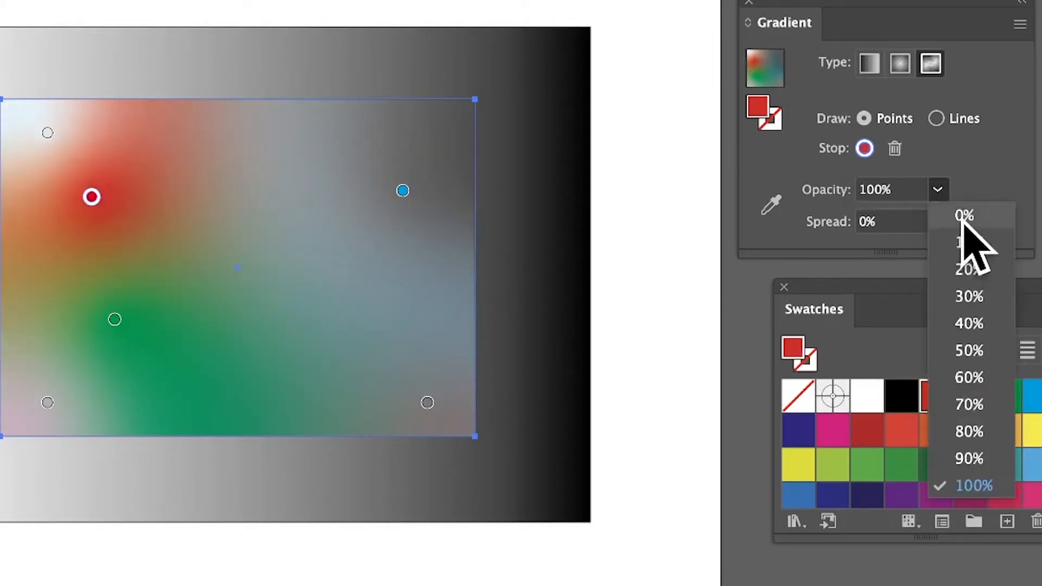
{"action": "left_click", "coordinate": [963, 215]}
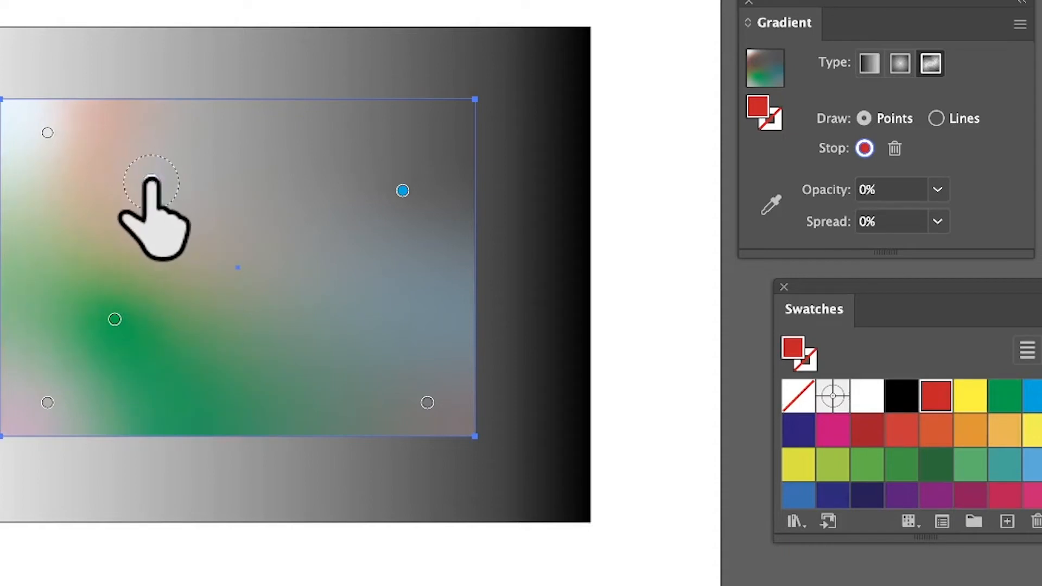
{"action": "left_click", "coordinate": [151, 183]}
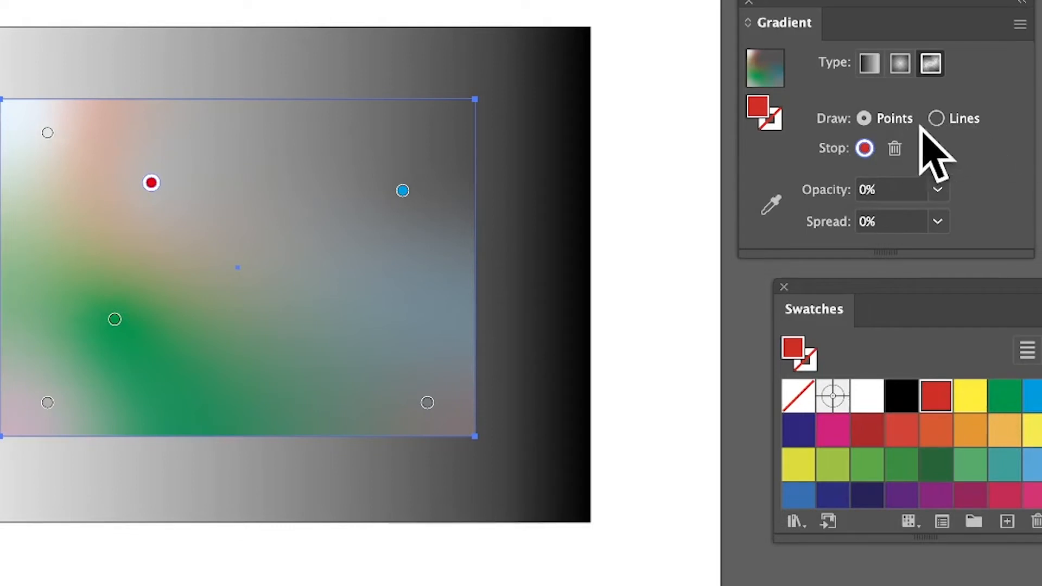
Switch Draw to Lines and shape a red gradient line into a crescent in the upper left.
{"action": "left_click", "coordinate": [936, 119]}
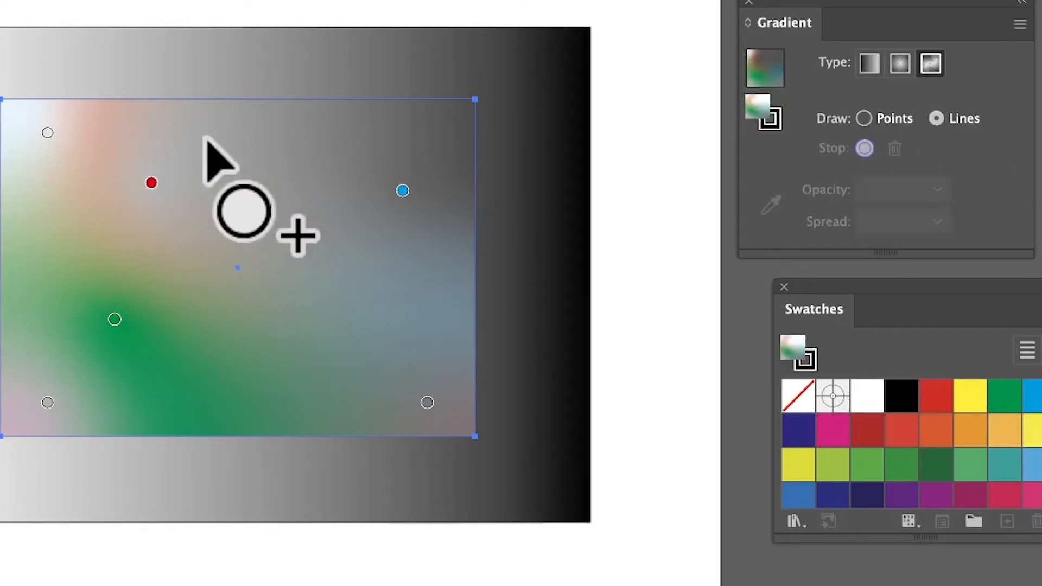
{"action": "left_click", "coordinate": [151, 182]}
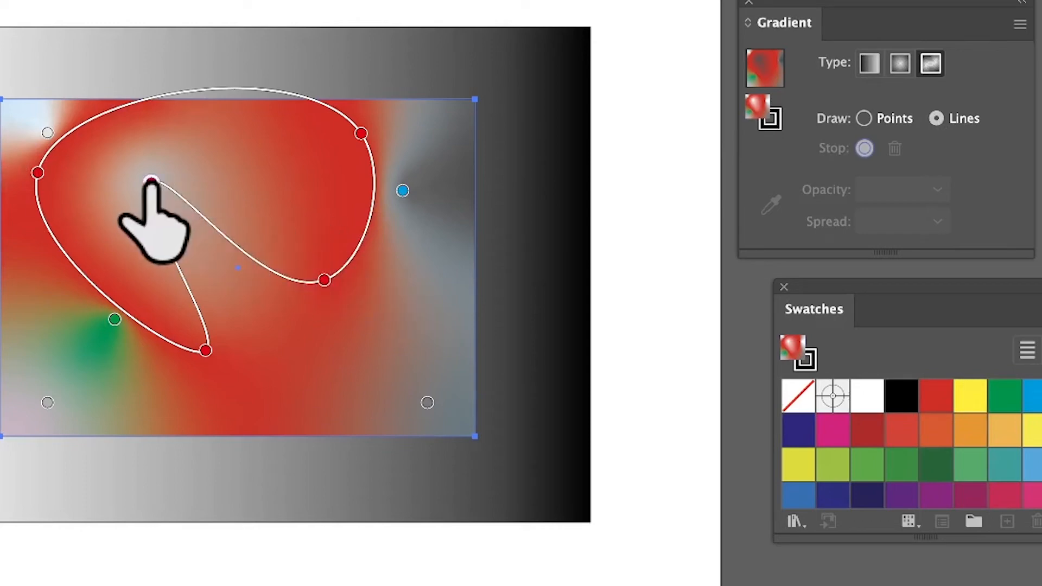
{"action": "left_click_drag", "start_coordinate": [153, 183], "coordinate": [432, 372]}
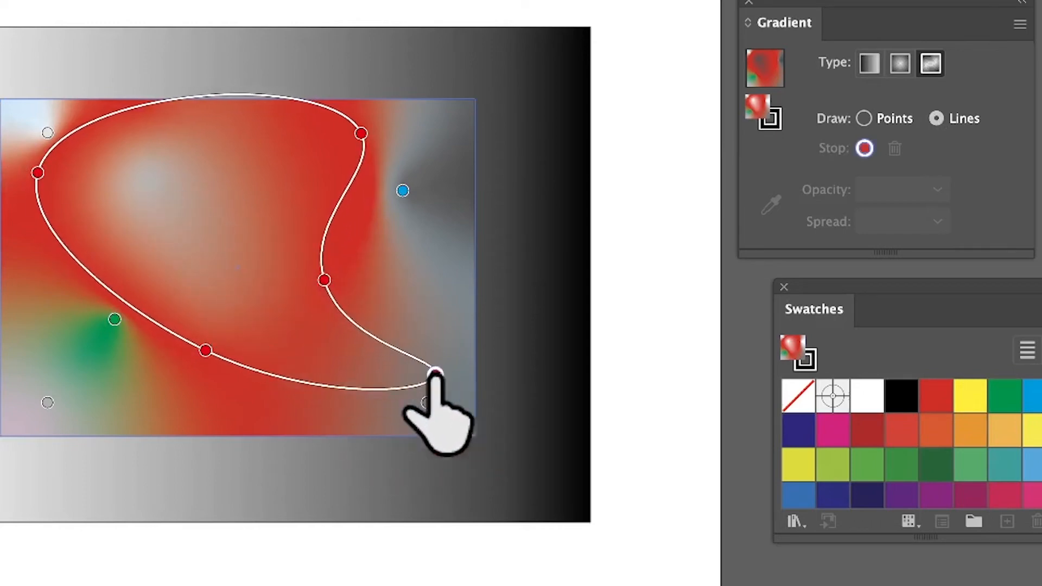
{"action": "left_click_drag", "start_coordinate": [435, 373], "coordinate": [173, 186]}
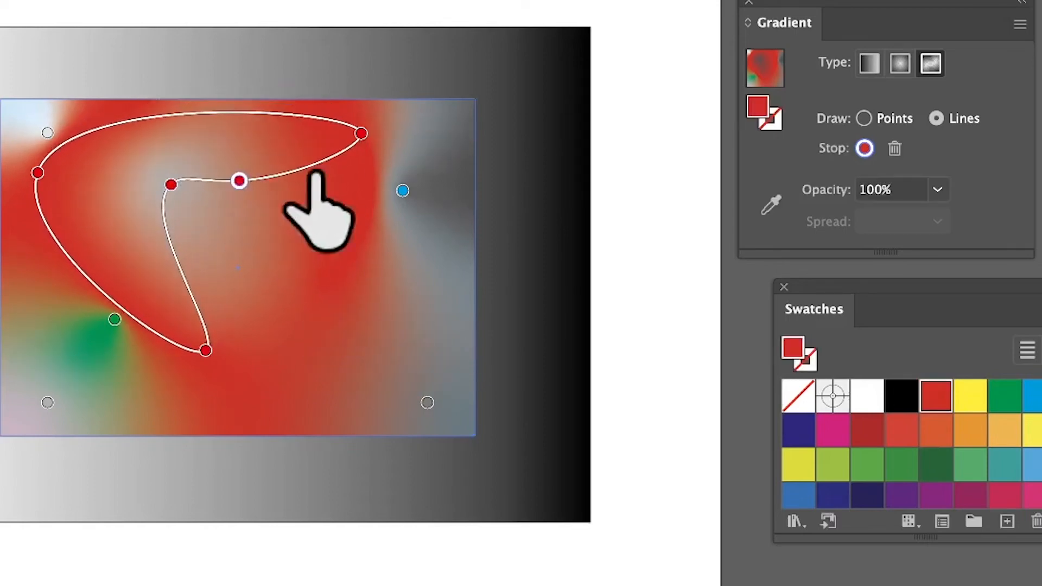
{"action": "left_click_drag", "start_coordinate": [239, 181], "coordinate": [210, 143]}
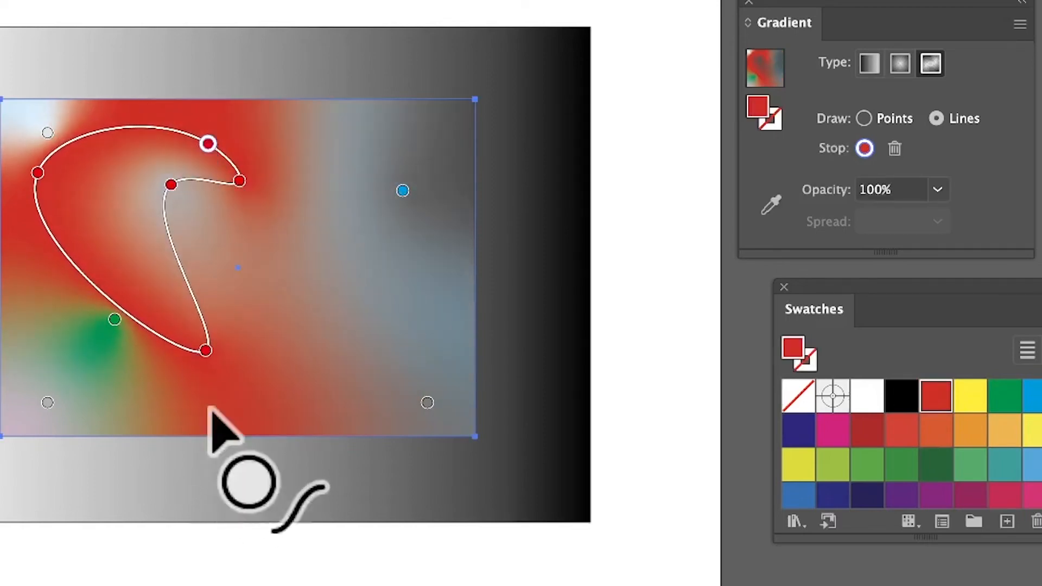
{"action": "left_click_drag", "start_coordinate": [206, 351], "coordinate": [111, 254]}
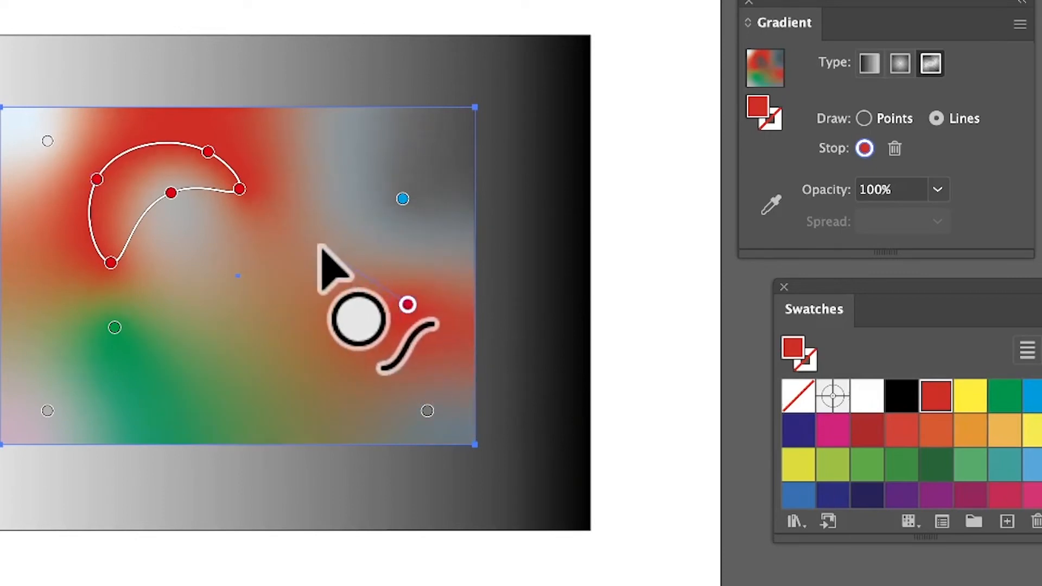
Draw a closed loop line on the right with yellow and yellow-green points.
{"action": "left_click_drag", "start_coordinate": [362, 319], "coordinate": [442, 382]}
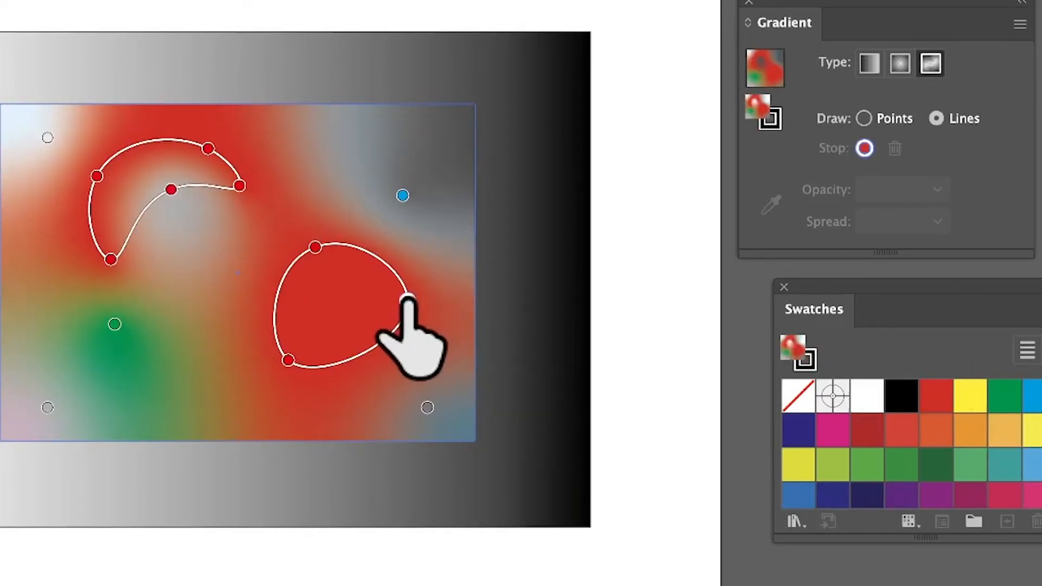
{"action": "left_click", "coordinate": [404, 298]}
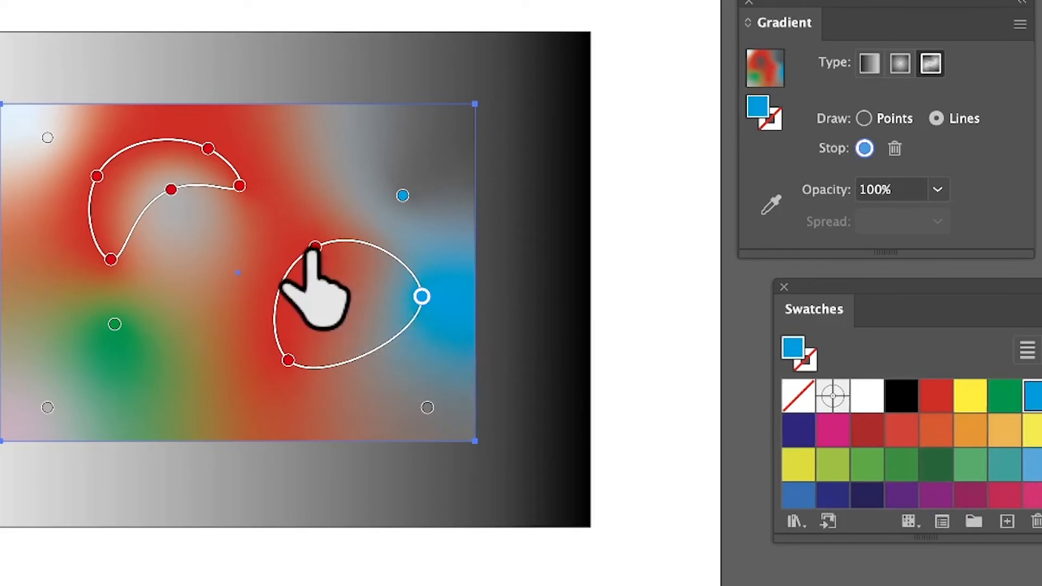
{"action": "left_click", "coordinate": [971, 394]}
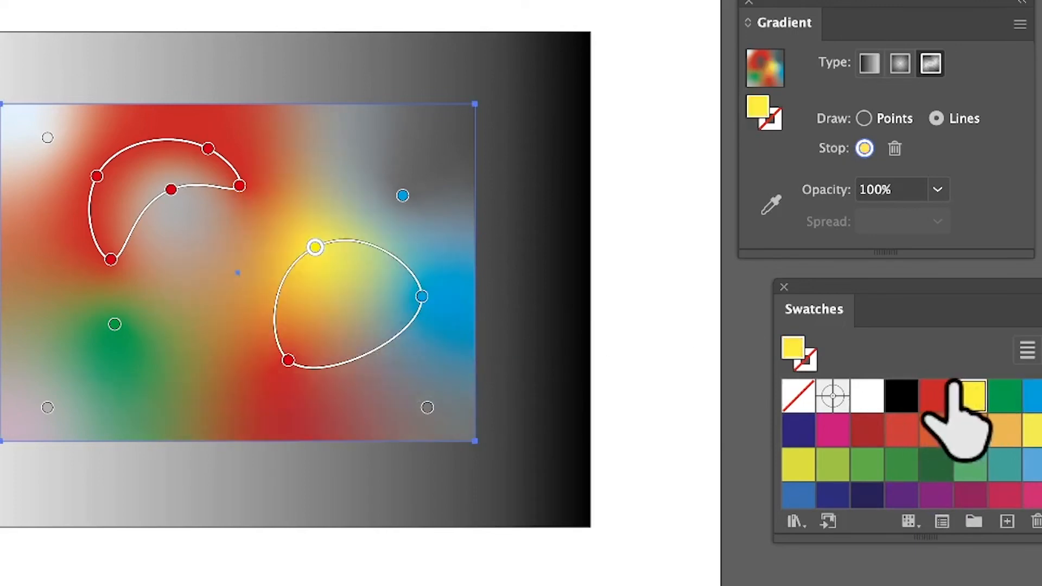
{"action": "left_click", "coordinate": [937, 395]}
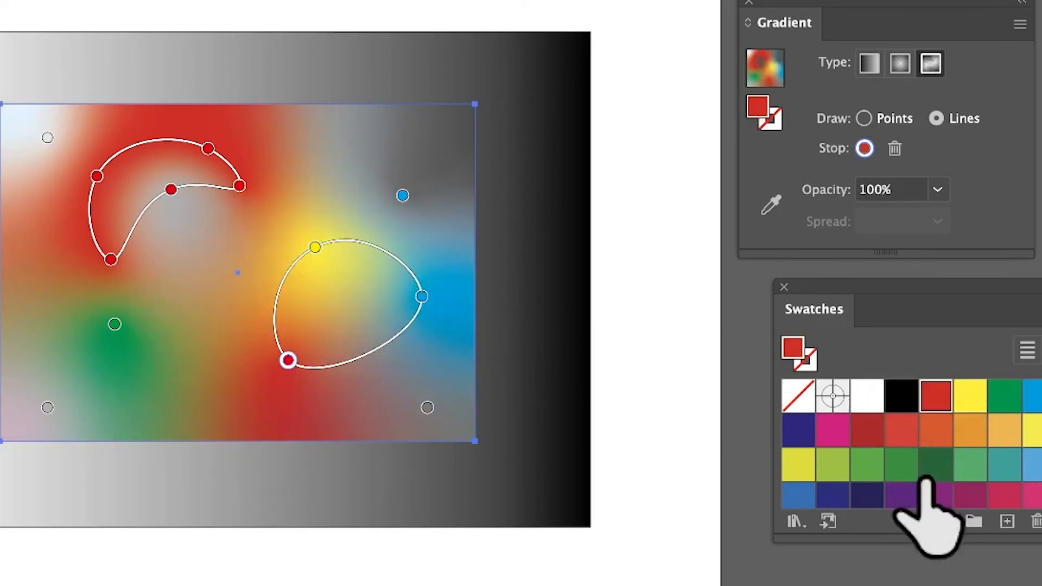
{"action": "left_click", "coordinate": [833, 464]}
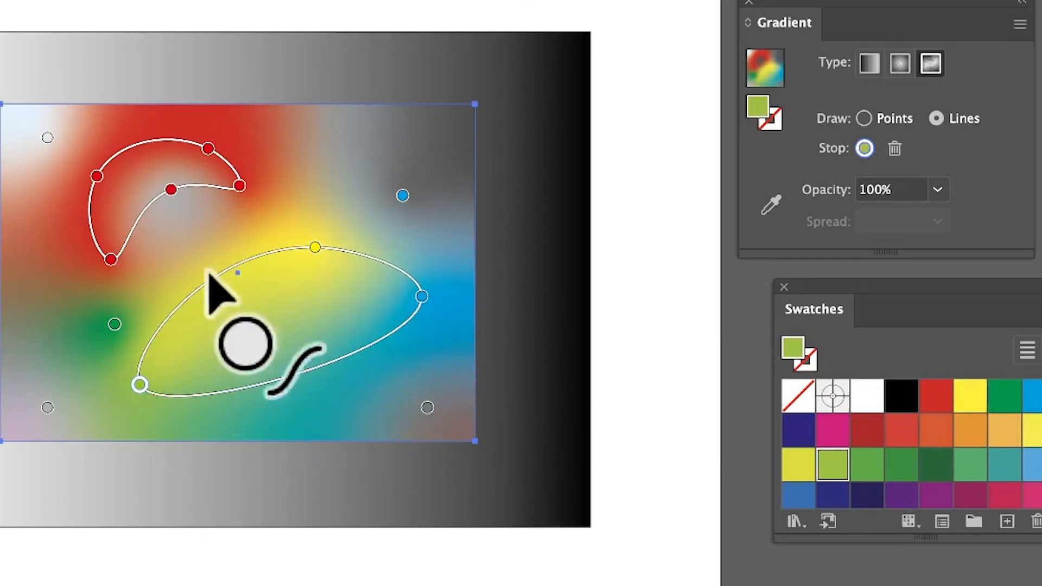
Stretch the loop into a long diagonal ellipse across the middle.
{"action": "left_click_drag", "start_coordinate": [140, 384], "coordinate": [37, 489]}
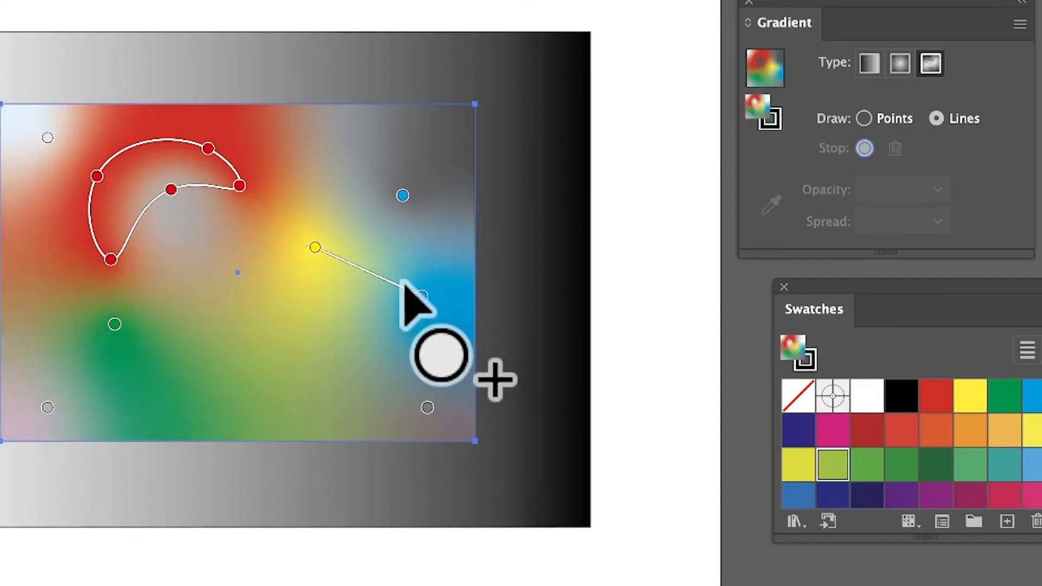
{"action": "left_click_drag", "start_coordinate": [419, 298], "coordinate": [144, 392]}
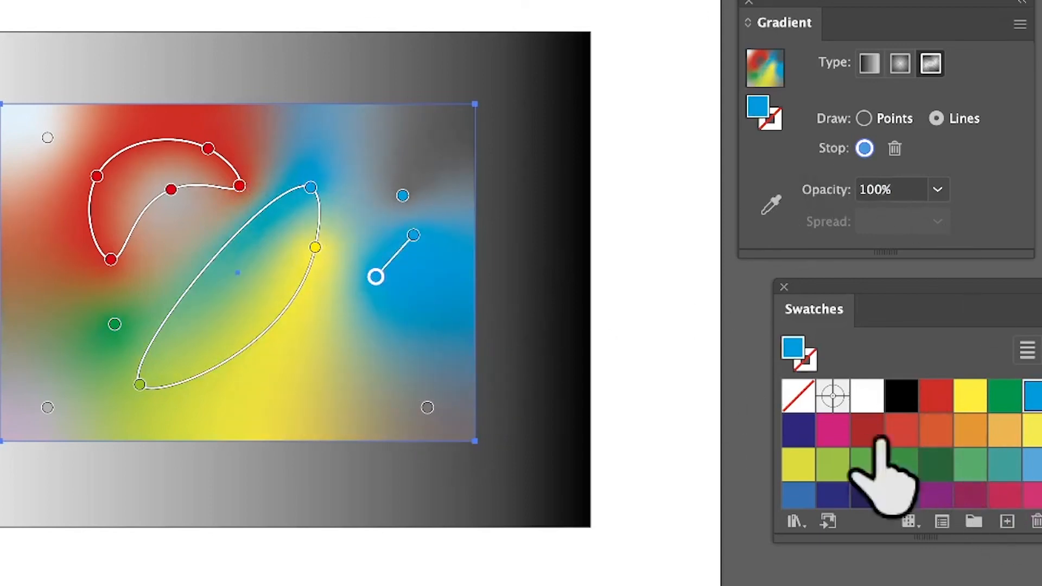
Colour the new line's point magenta and extend the line down the right side.
{"action": "left_click", "coordinate": [833, 428]}
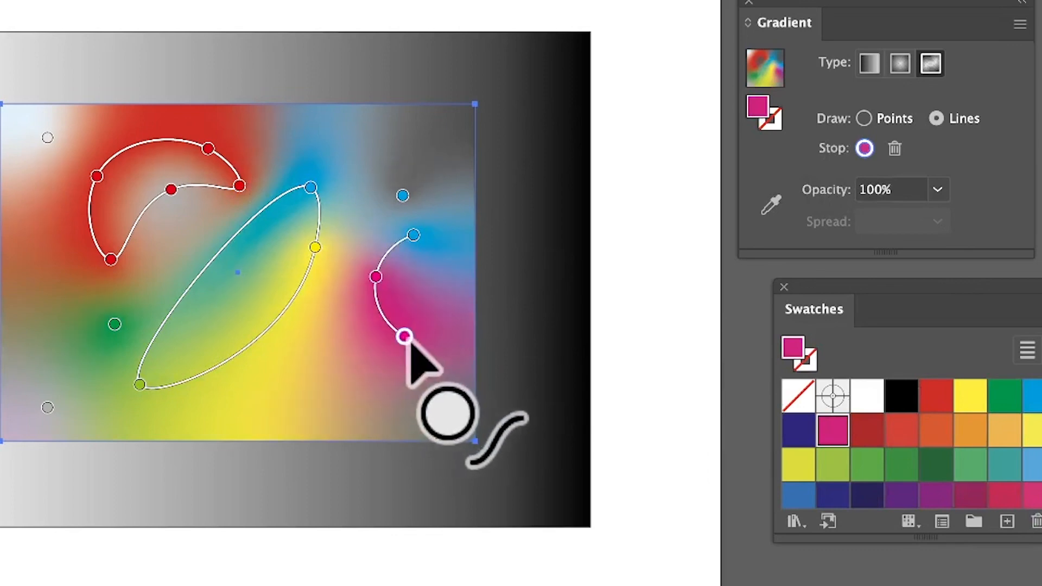
{"action": "left_click", "coordinate": [970, 394]}
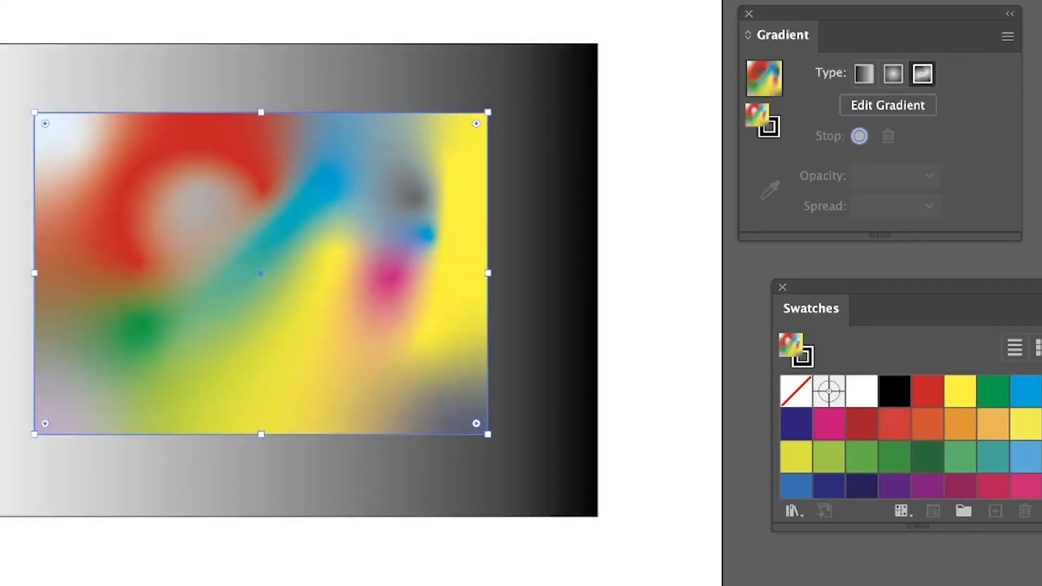
{"action": "mouse_move", "coordinate": [306, 292]}
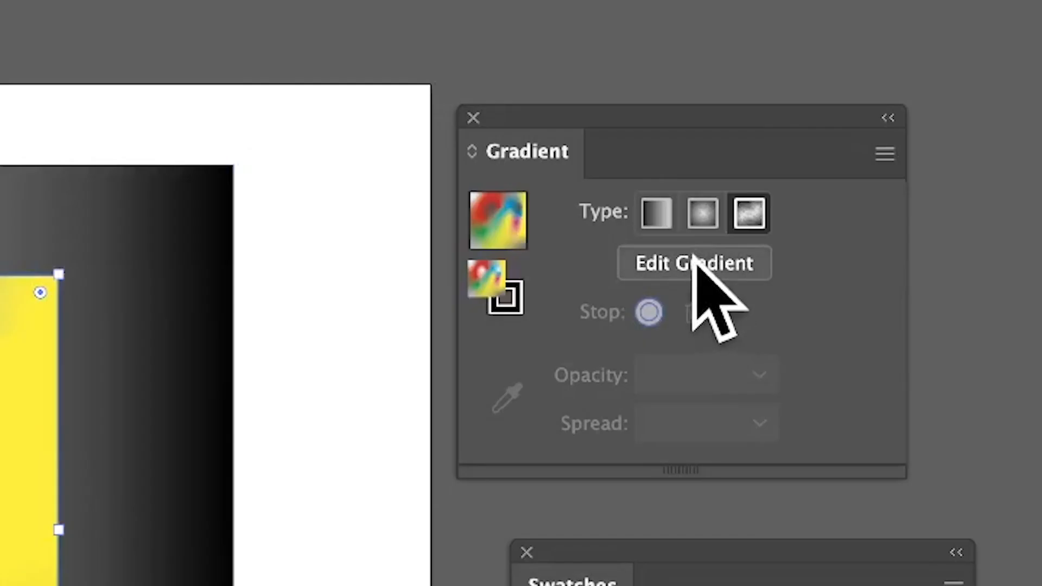
Re-enter Edit Gradient to show the freeform points and lines again.
{"action": "left_click", "coordinate": [694, 262]}
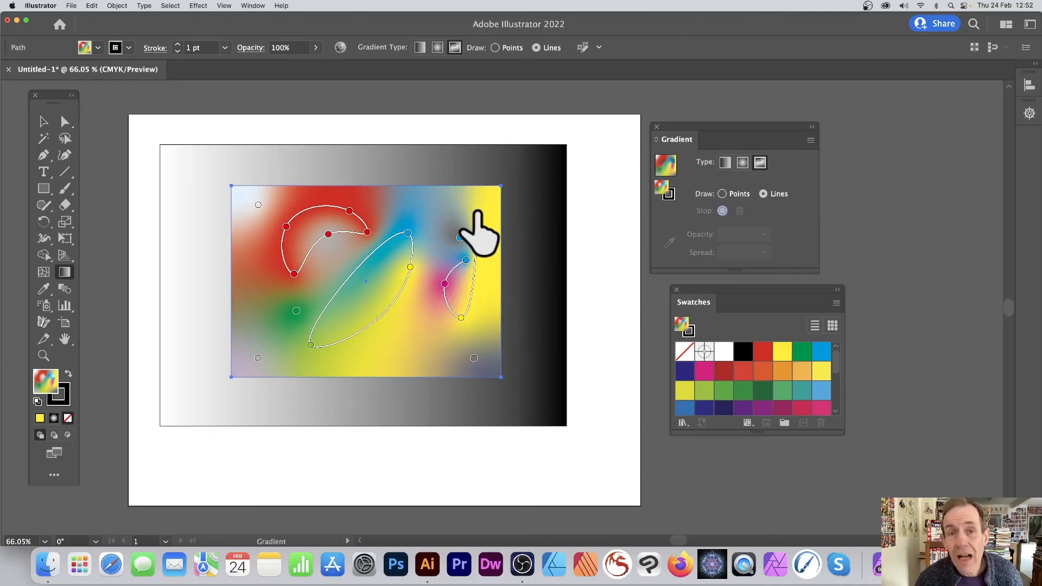
{"action": "mouse_move", "coordinate": [476, 232]}
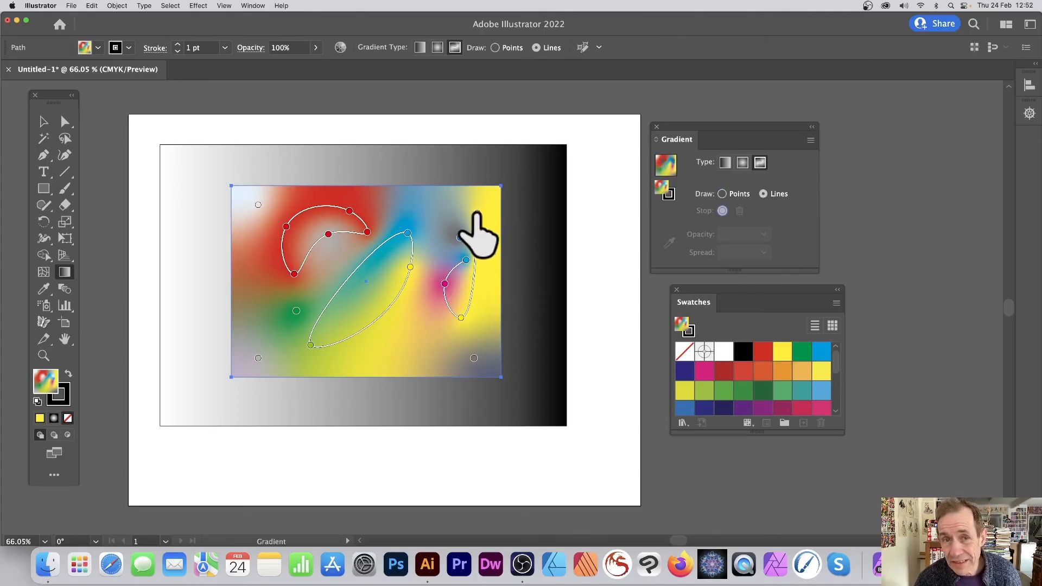